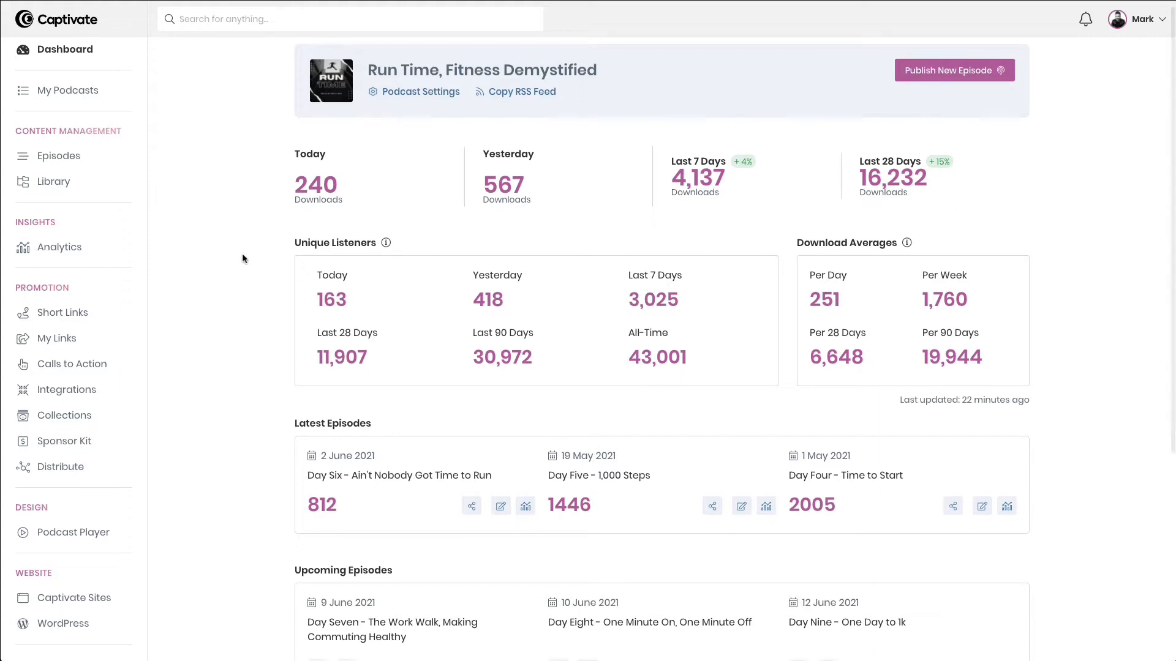
Step: Go to the Analytics page from the Insights section of the sidebar
scroll("up", 3)
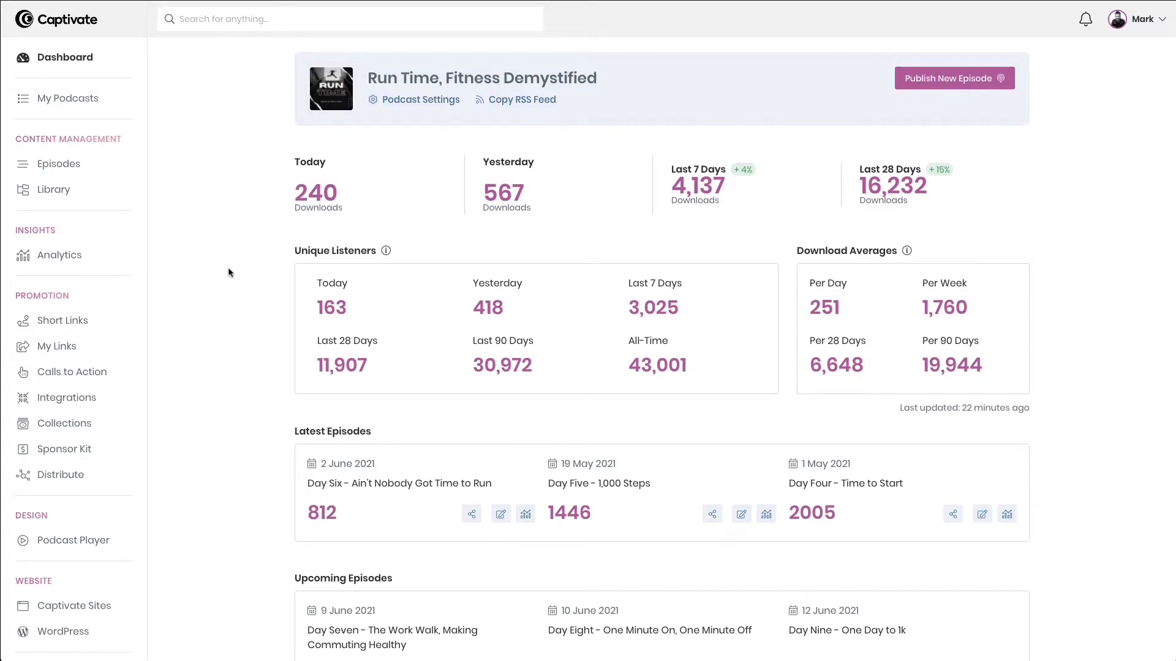
mouse_move(287, 177)
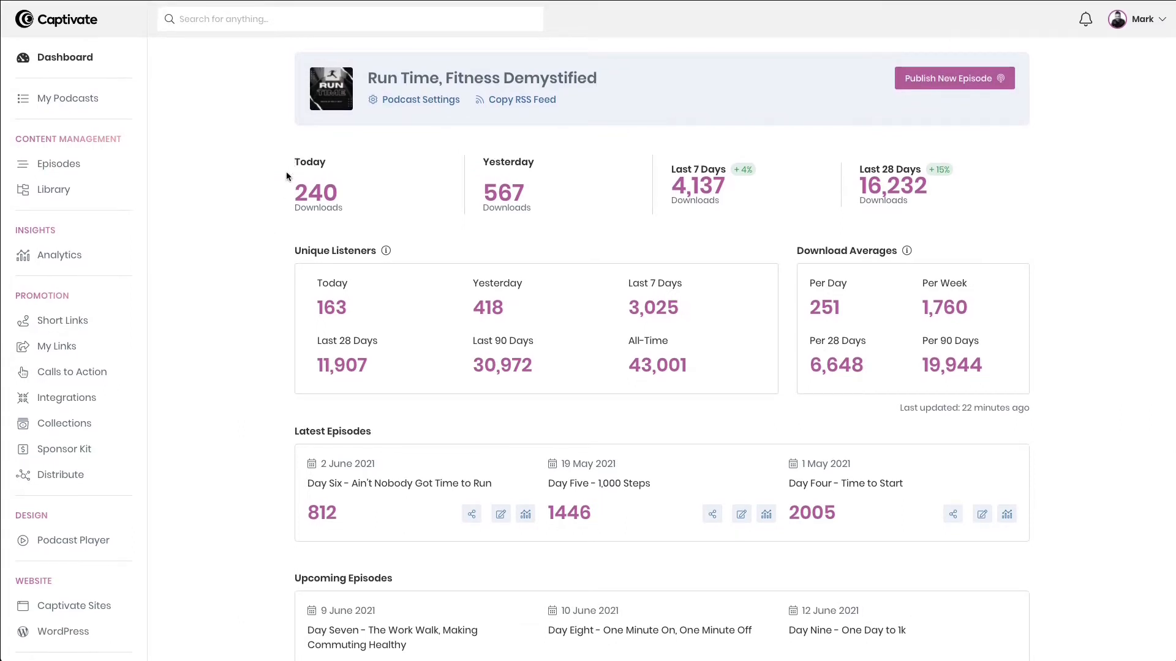
mouse_move(671, 264)
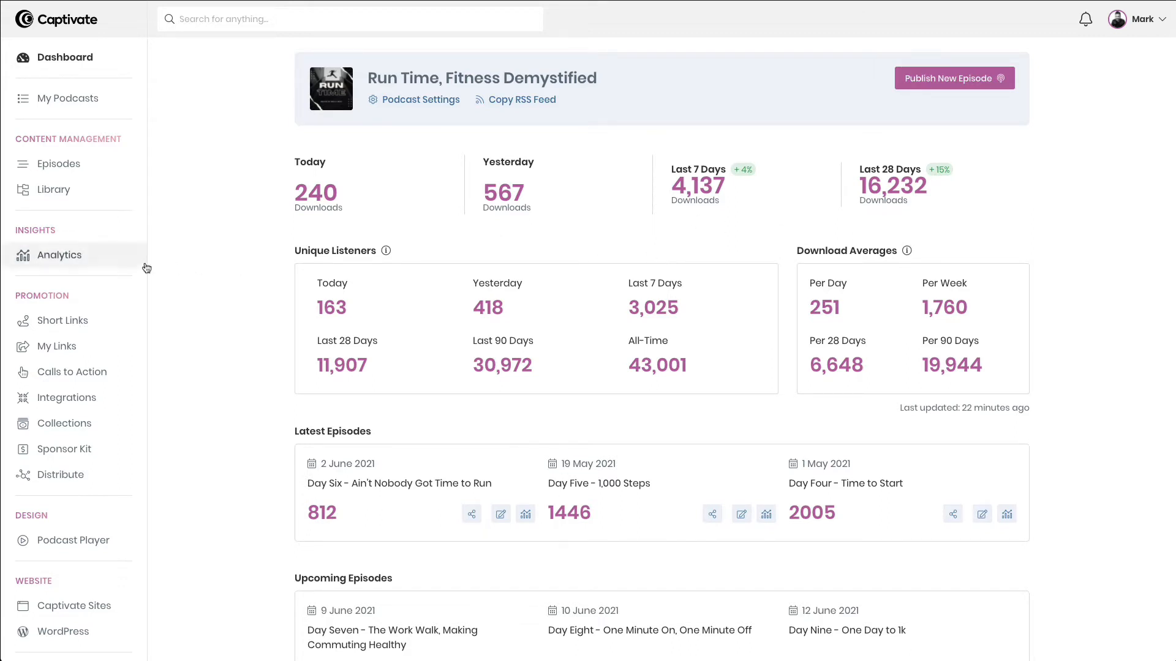
left_click(59, 255)
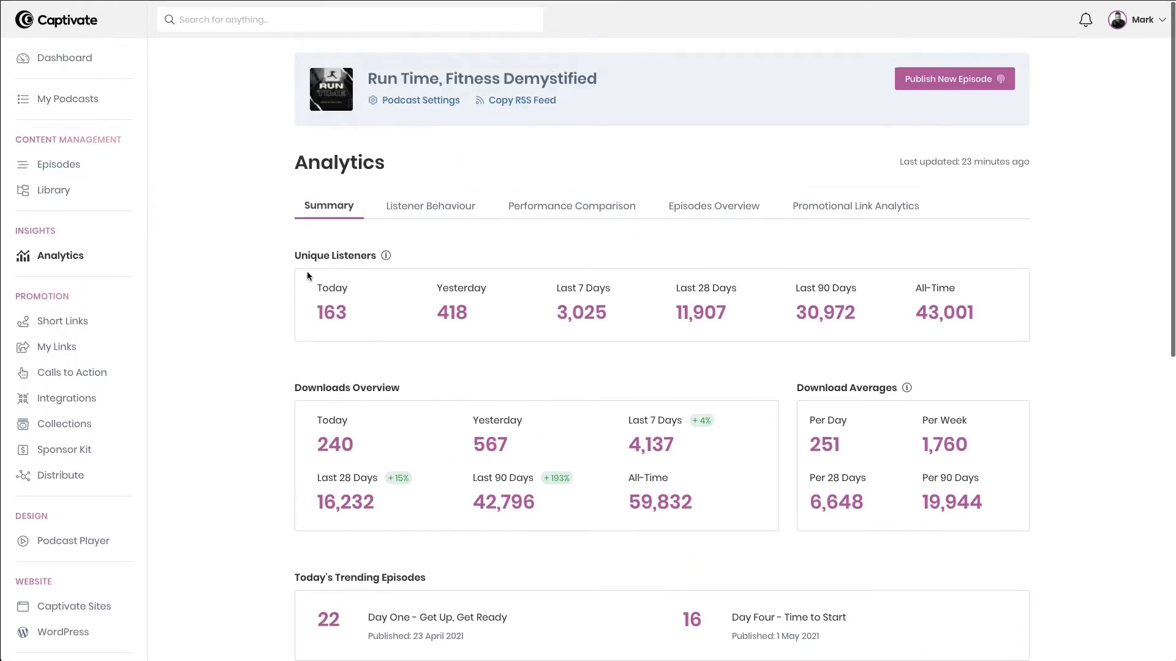
mouse_move(430, 210)
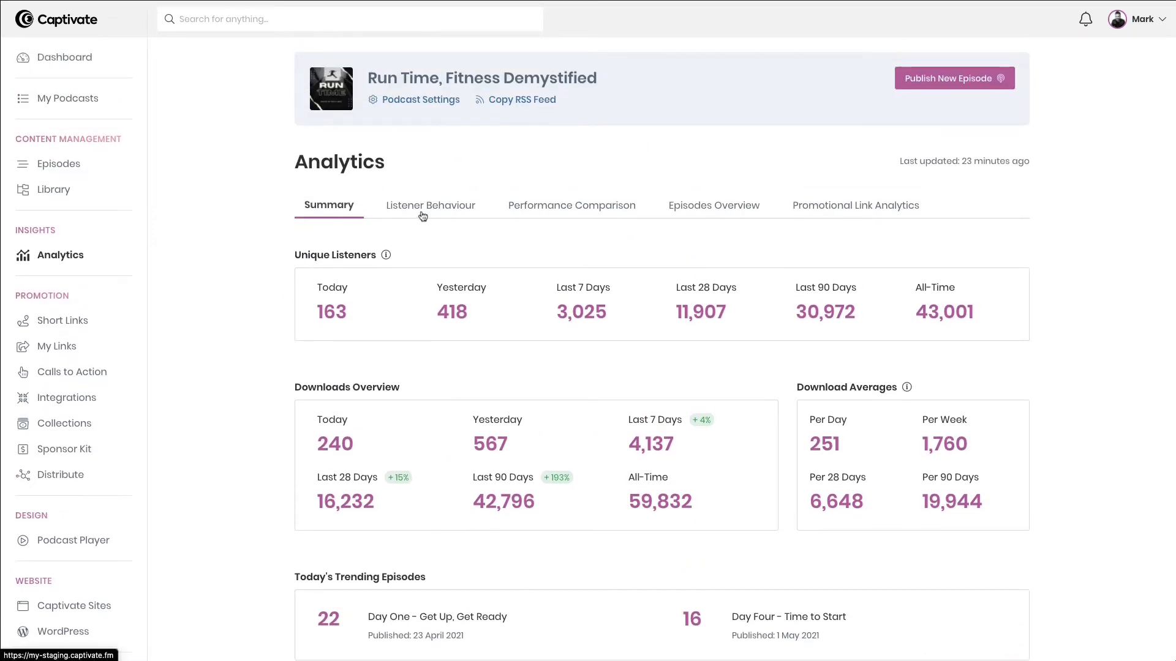
Step: Switch to Listener Behaviour and review the 28-day Daily Trends chart and How They Listen breakdowns
left_click(430, 204)
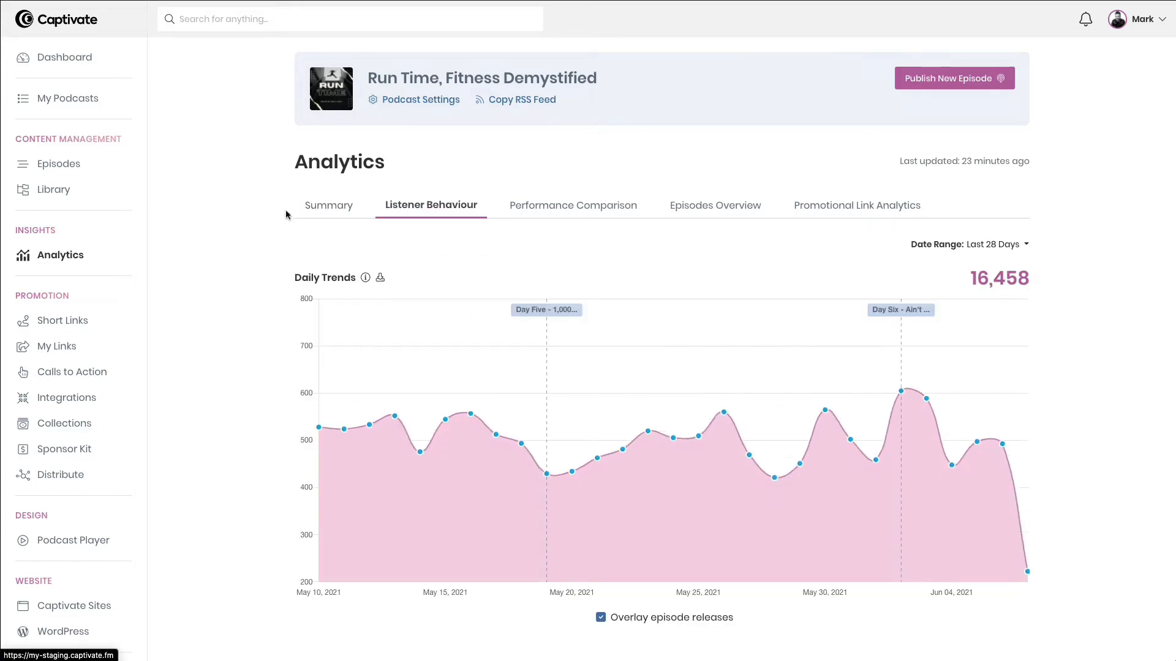
scroll("down", 3)
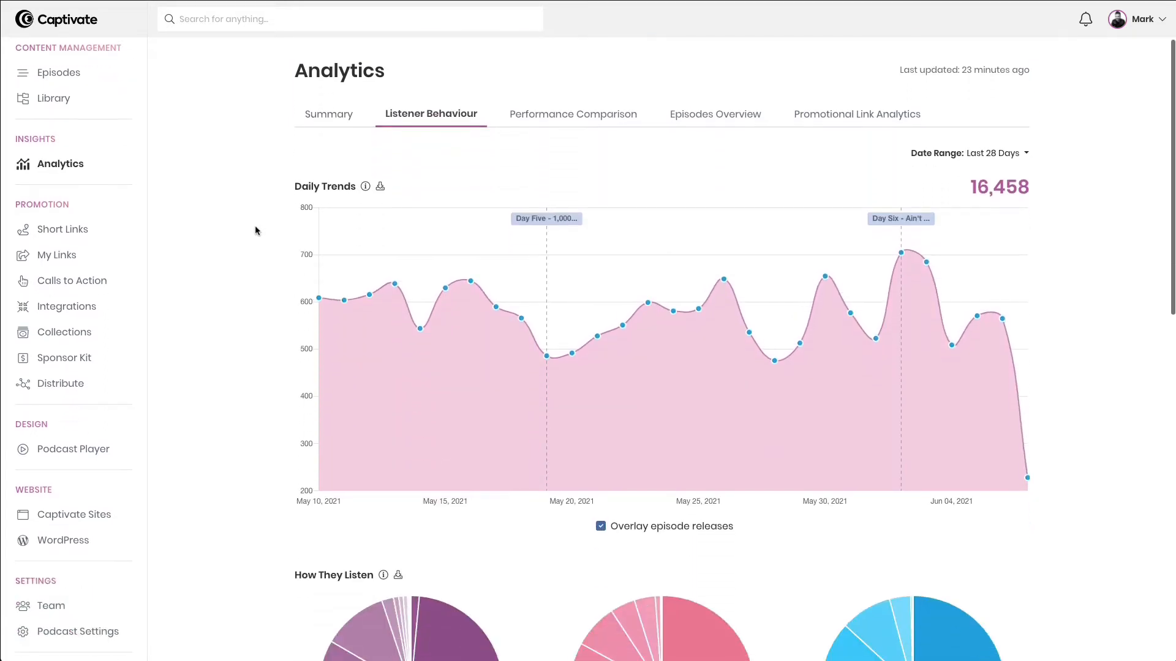
scroll("down", 3)
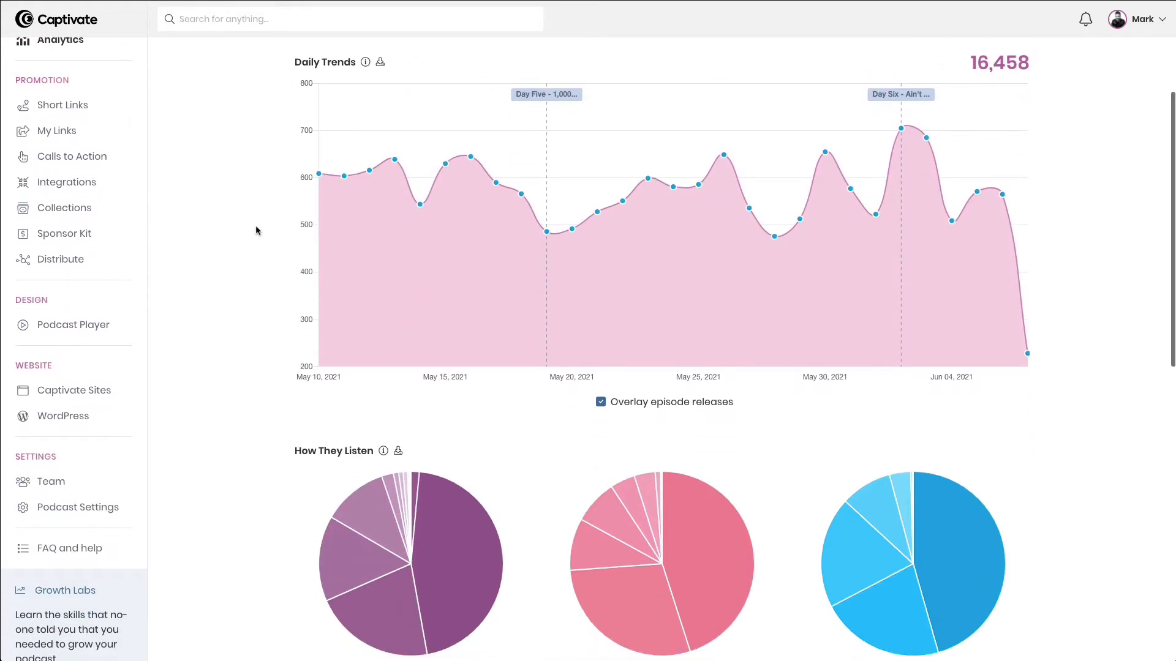
scroll("down", 3)
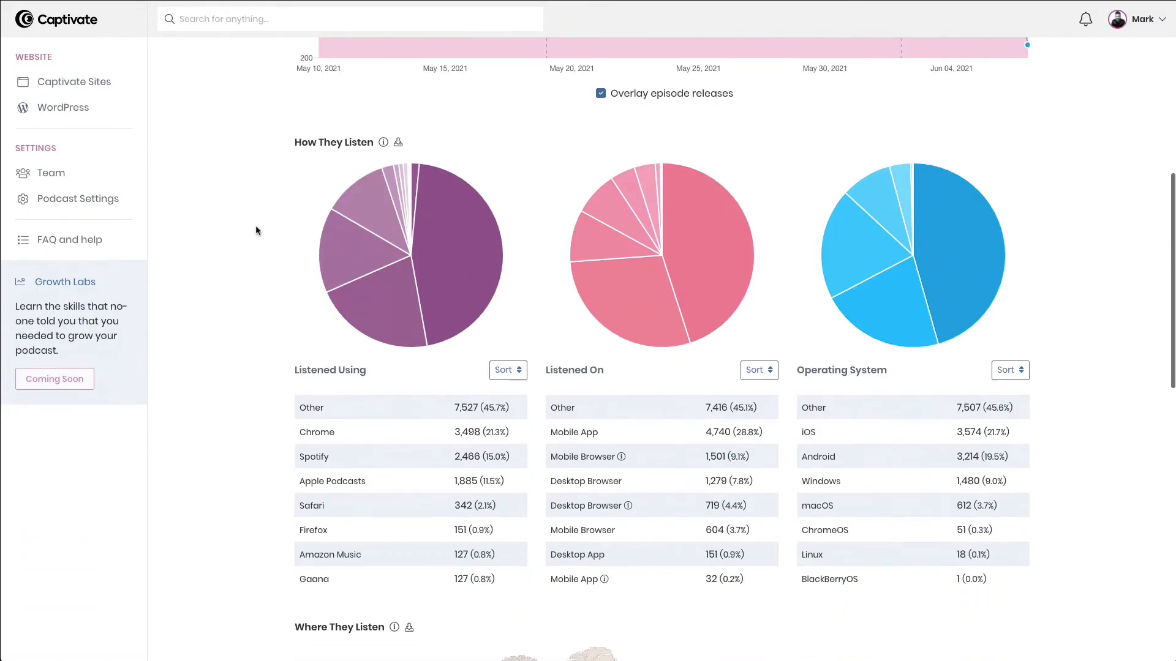
scroll("down", 3)
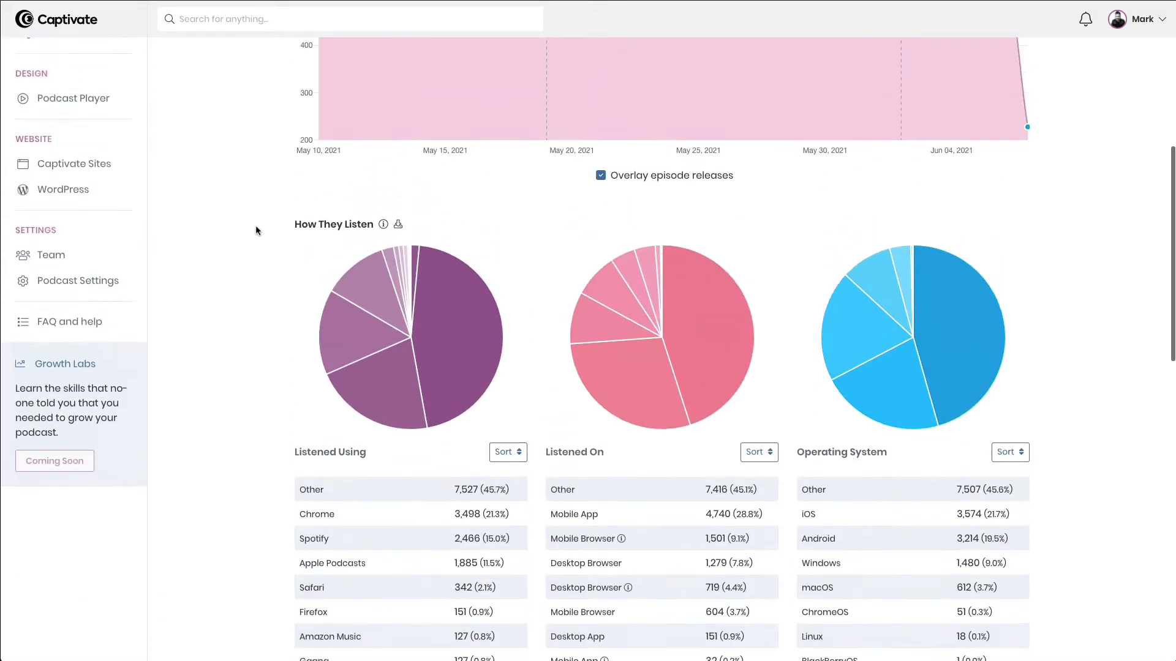
scroll("up", 3)
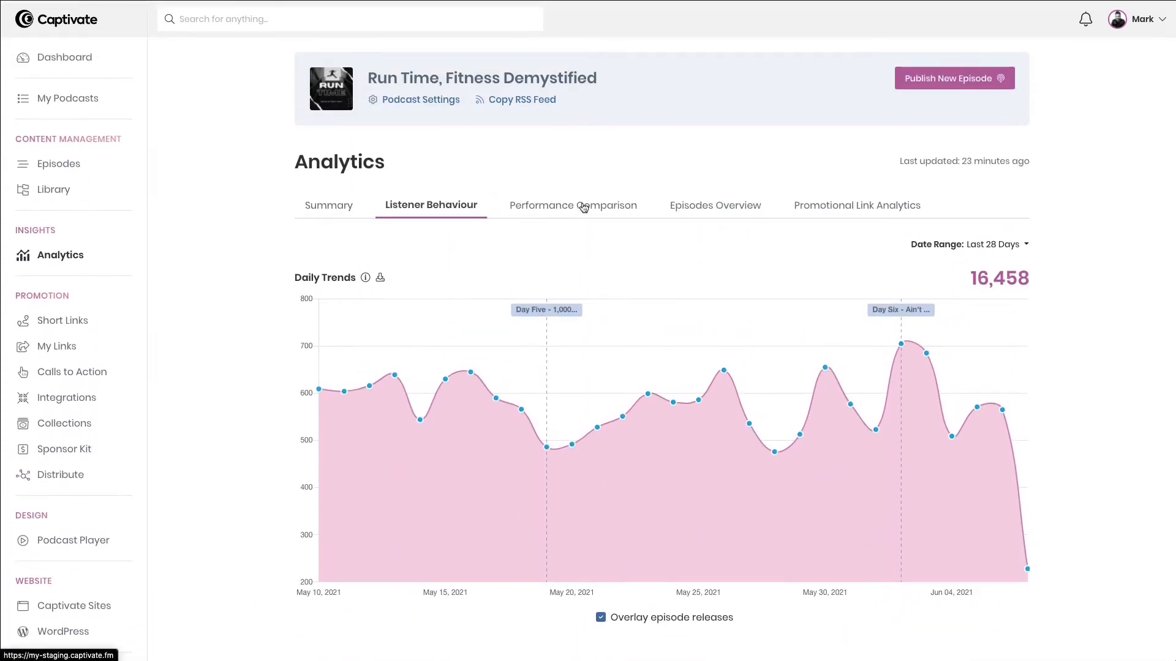
Step: On Performance Comparison, add the Day Four, Day Three and Day Two episodes to the downloads chart
left_click(572, 205)
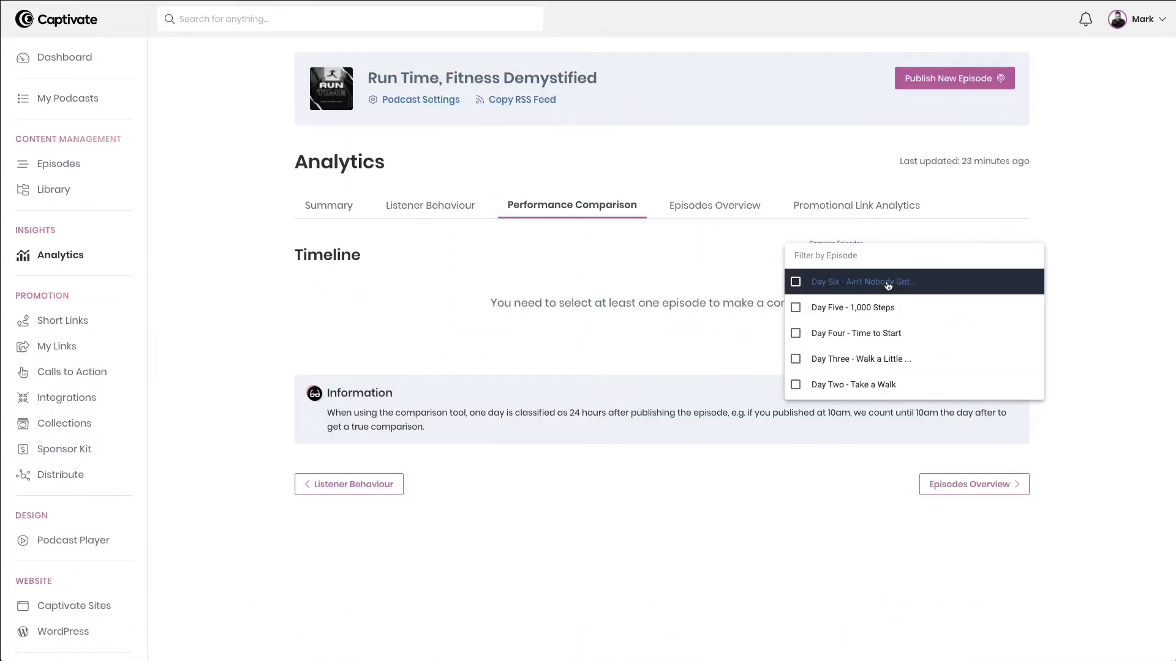
left_click(795, 359)
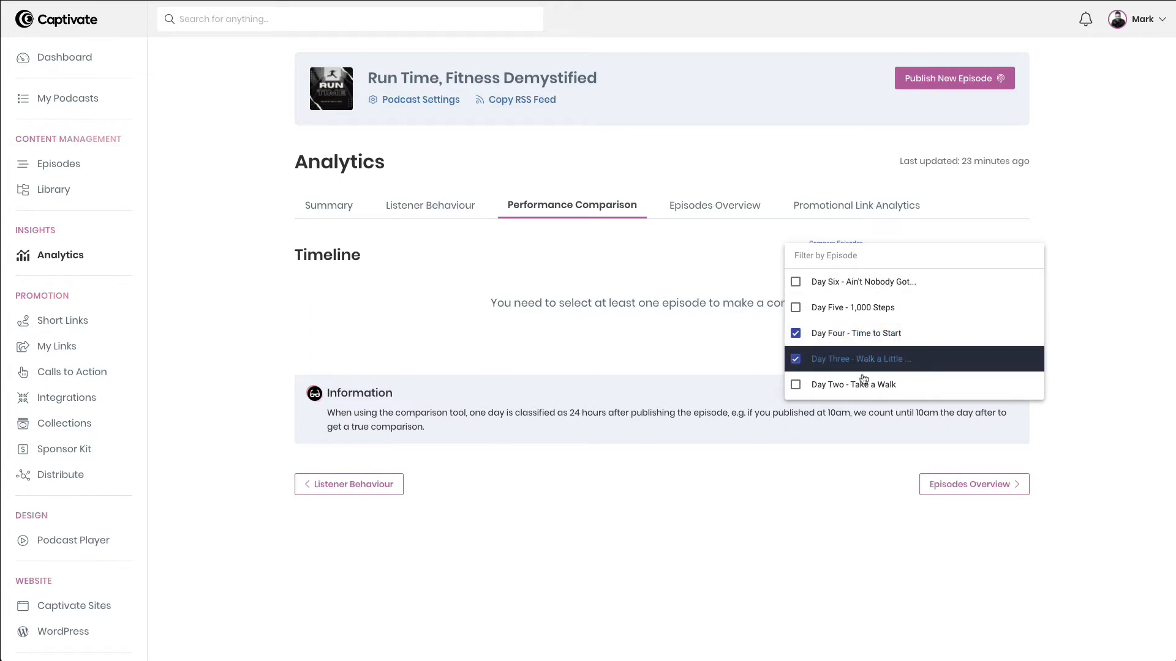
left_click(796, 383)
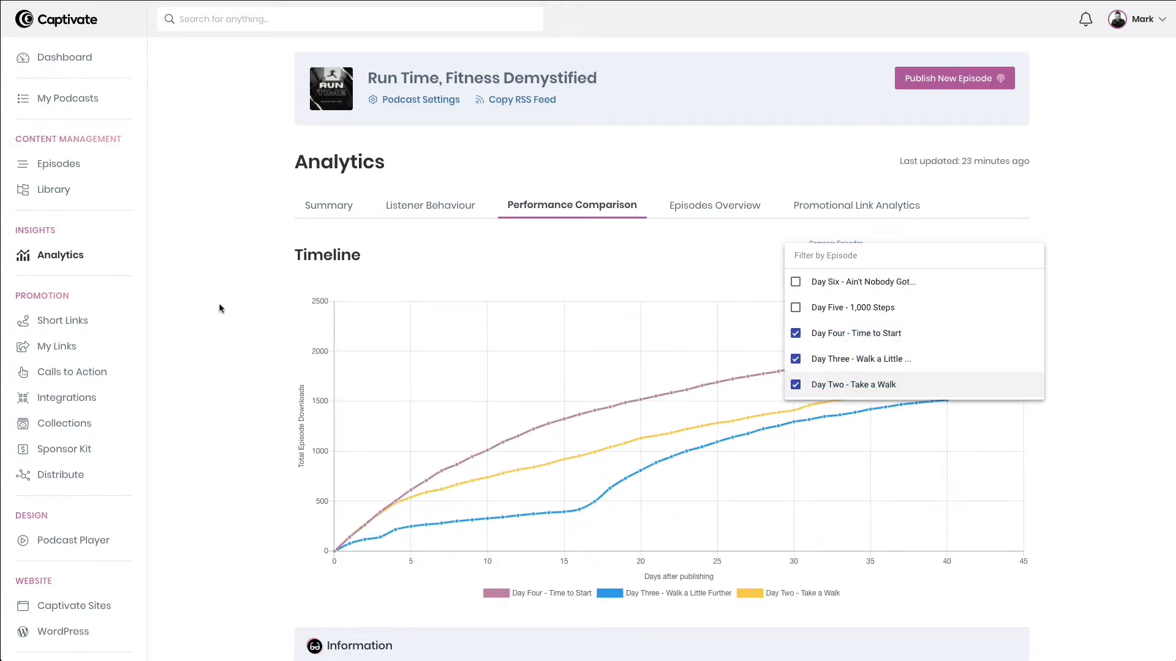
left_click(220, 309)
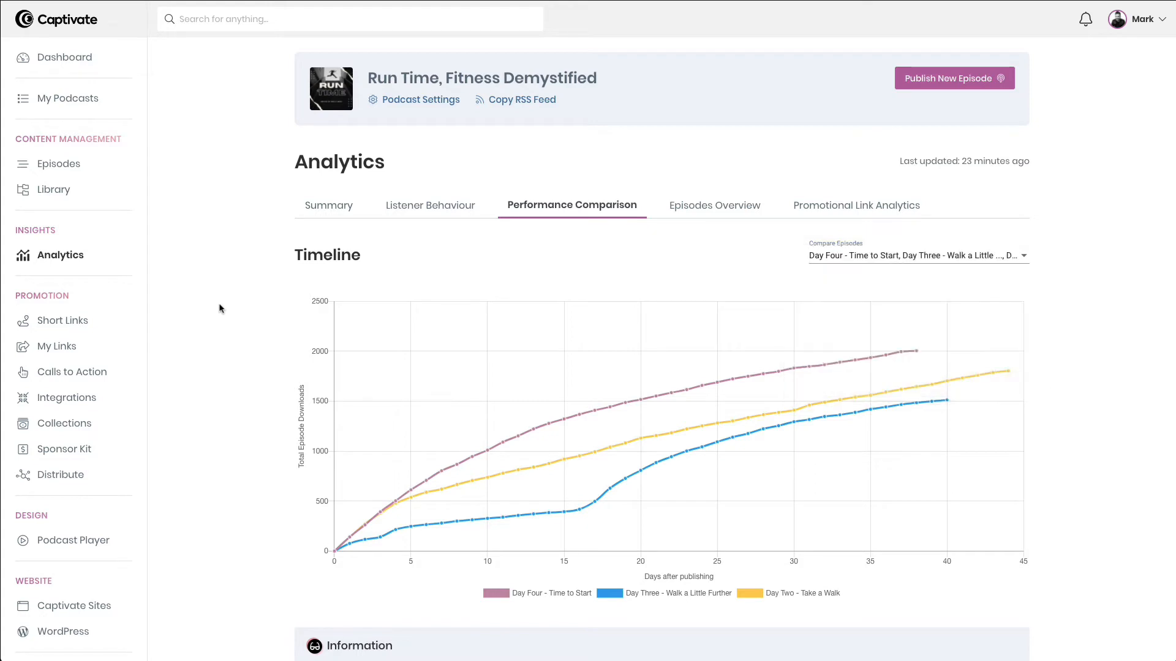
mouse_move(211, 310)
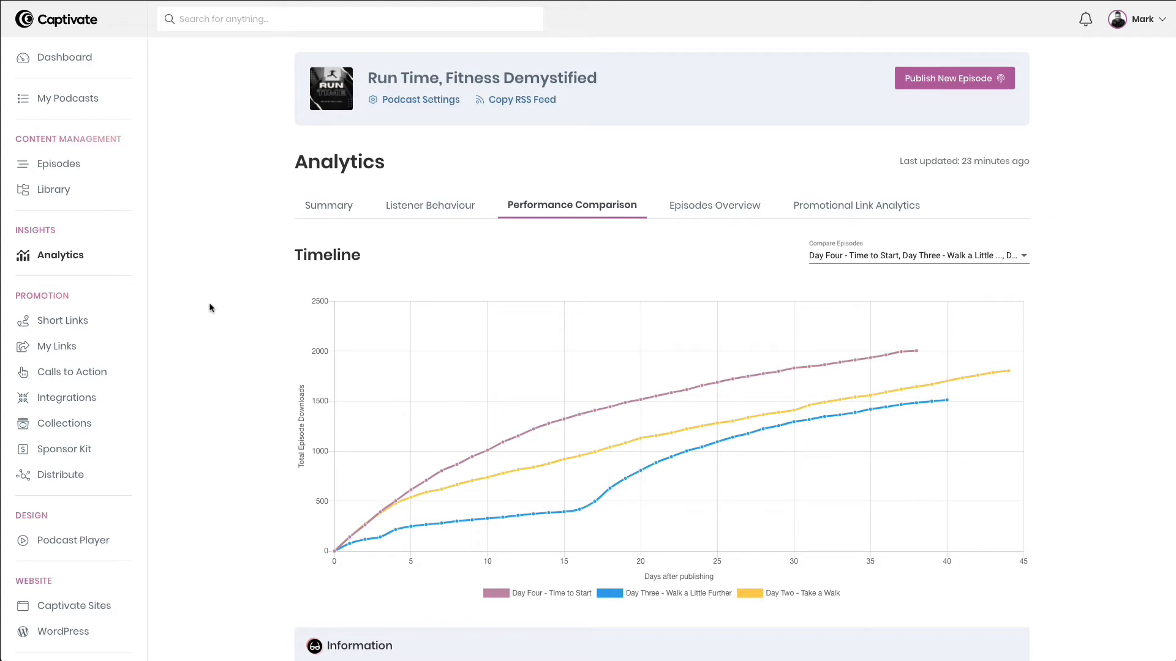
left_click(714, 204)
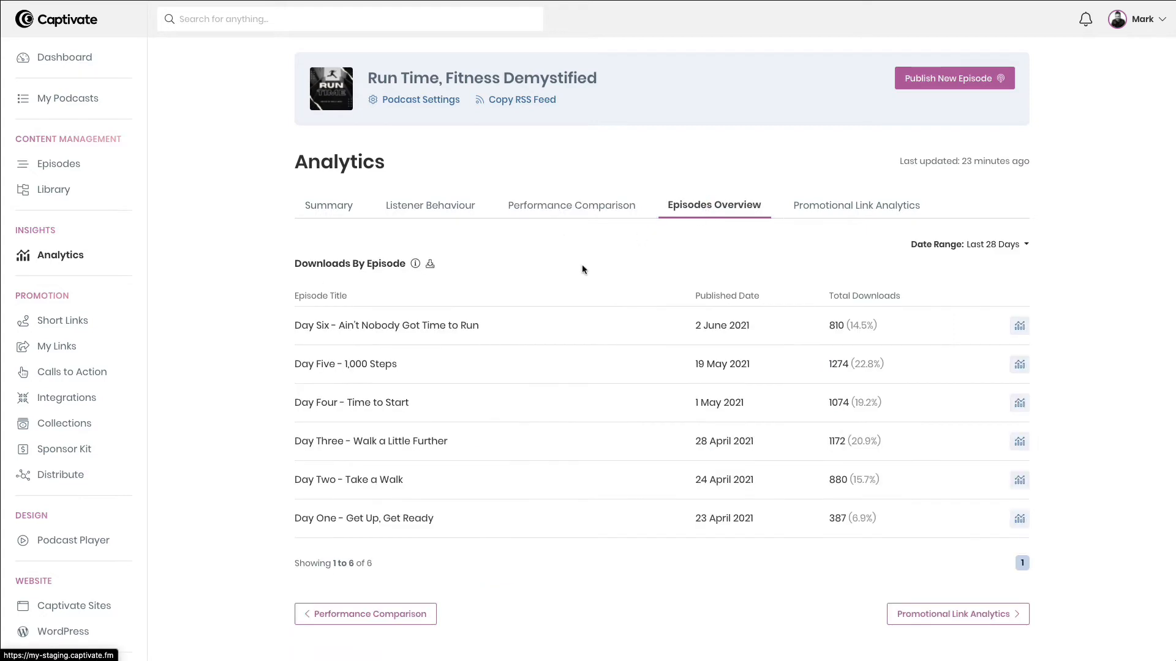
mouse_move(778, 327)
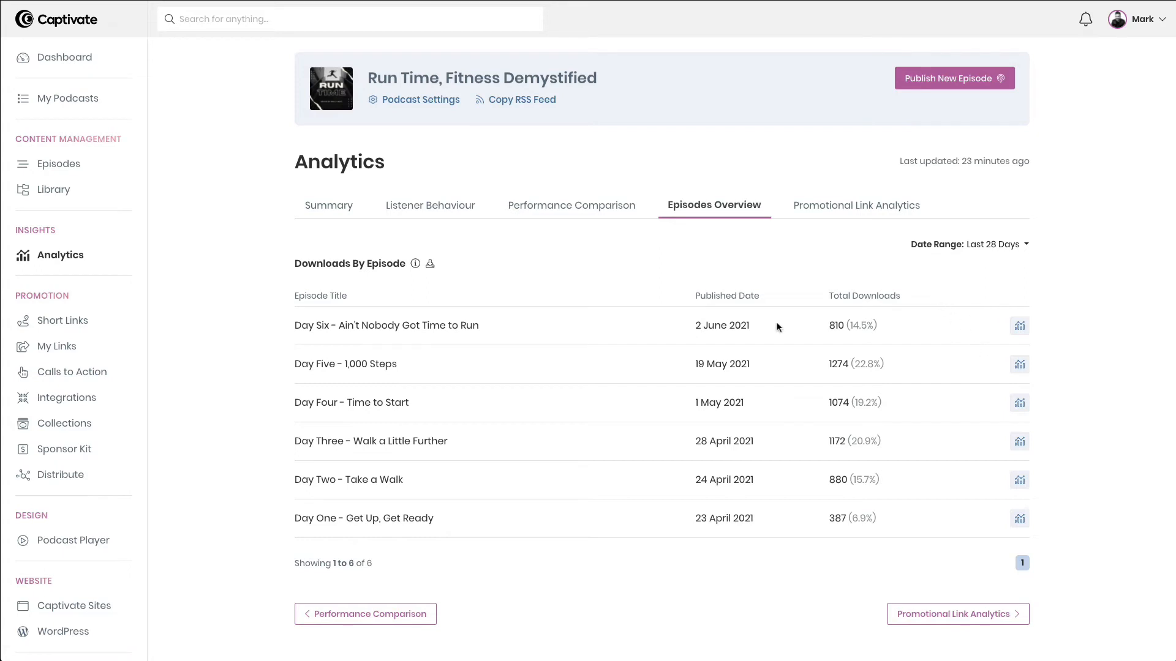
mouse_move(1041, 390)
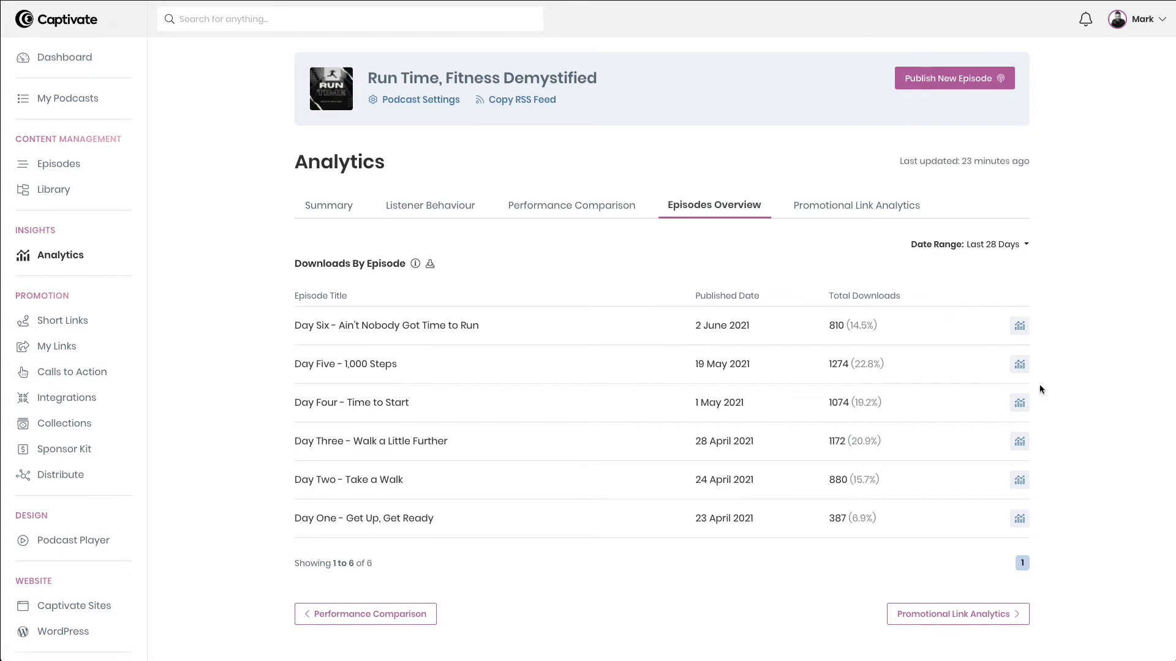
mouse_move(988, 243)
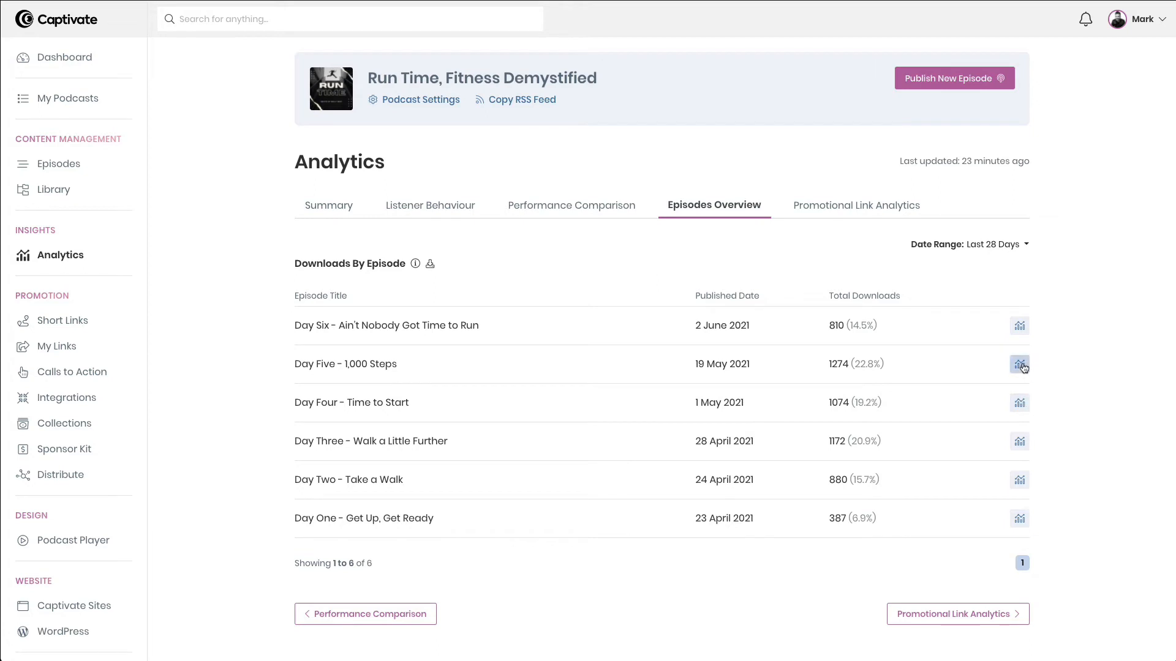
Step: Review Day Five - 1,000 Steps episode analytics: summary, daily download trends and web player stats
left_click(1019, 364)
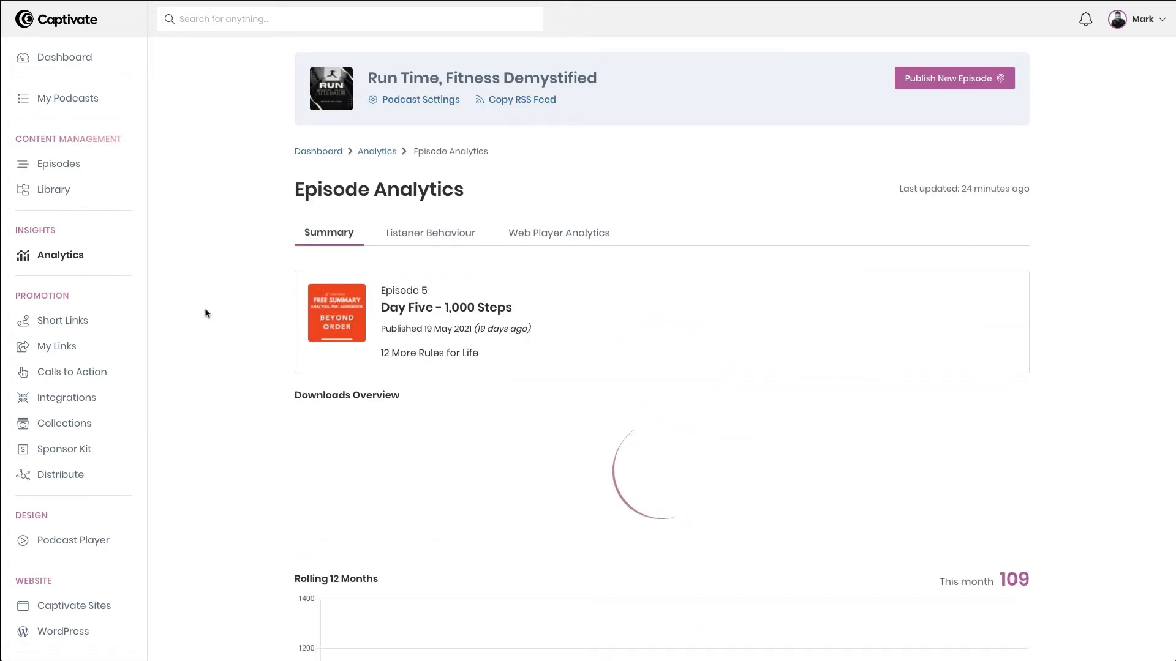
scroll("down", 3)
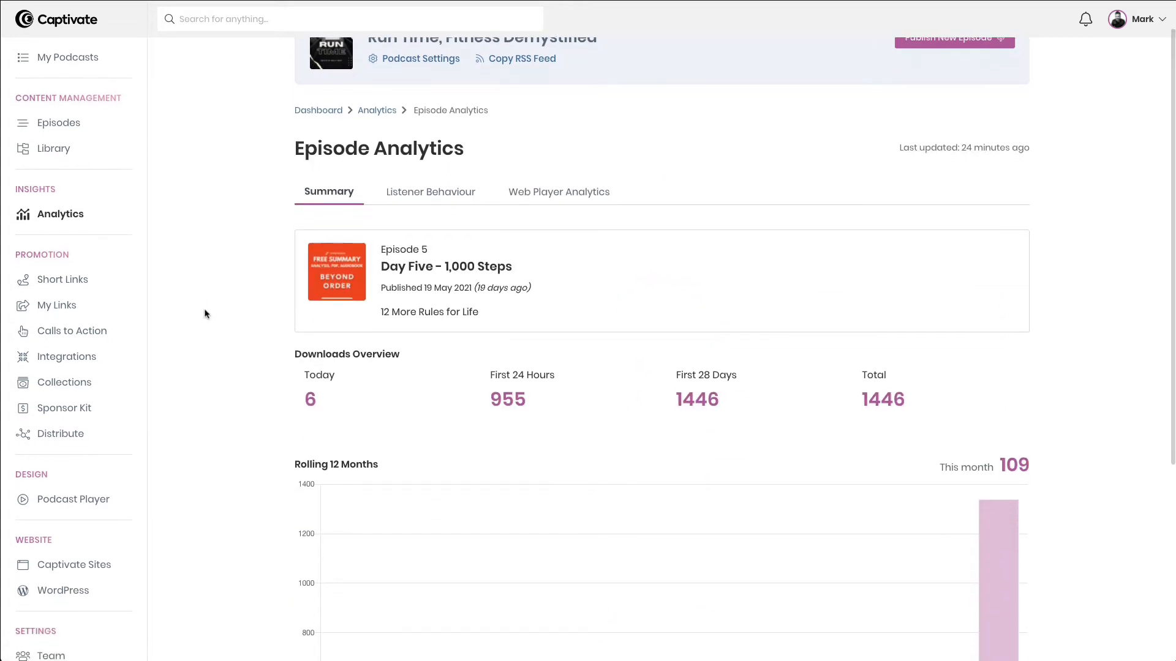
left_click(430, 192)
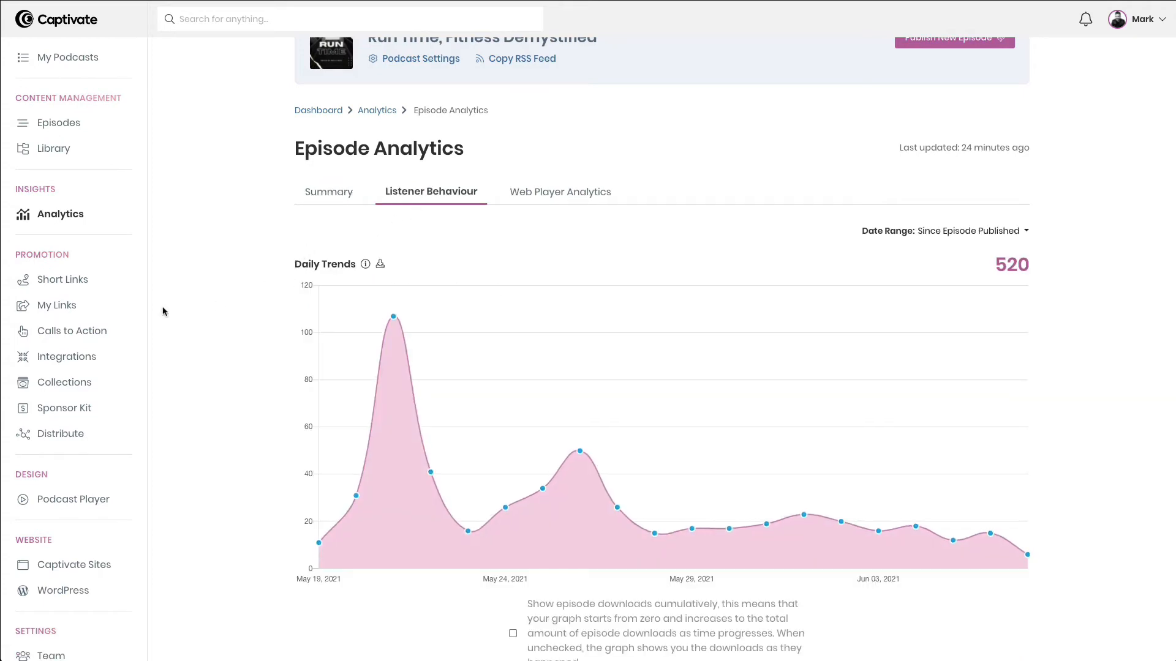
mouse_move(534, 202)
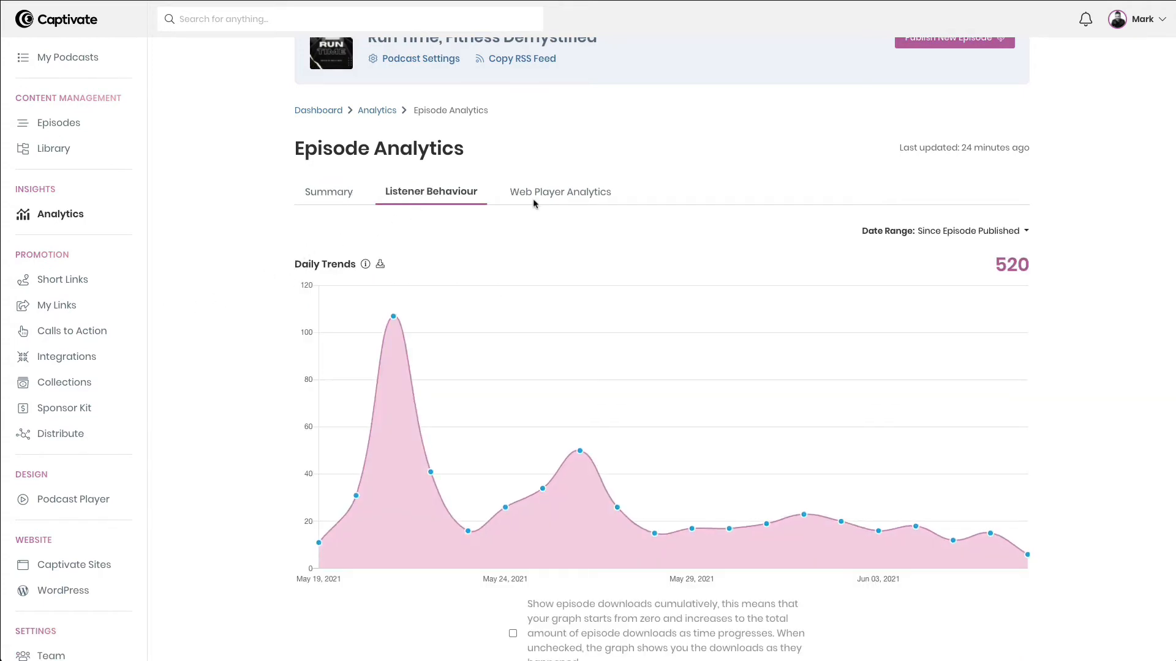
left_click(560, 191)
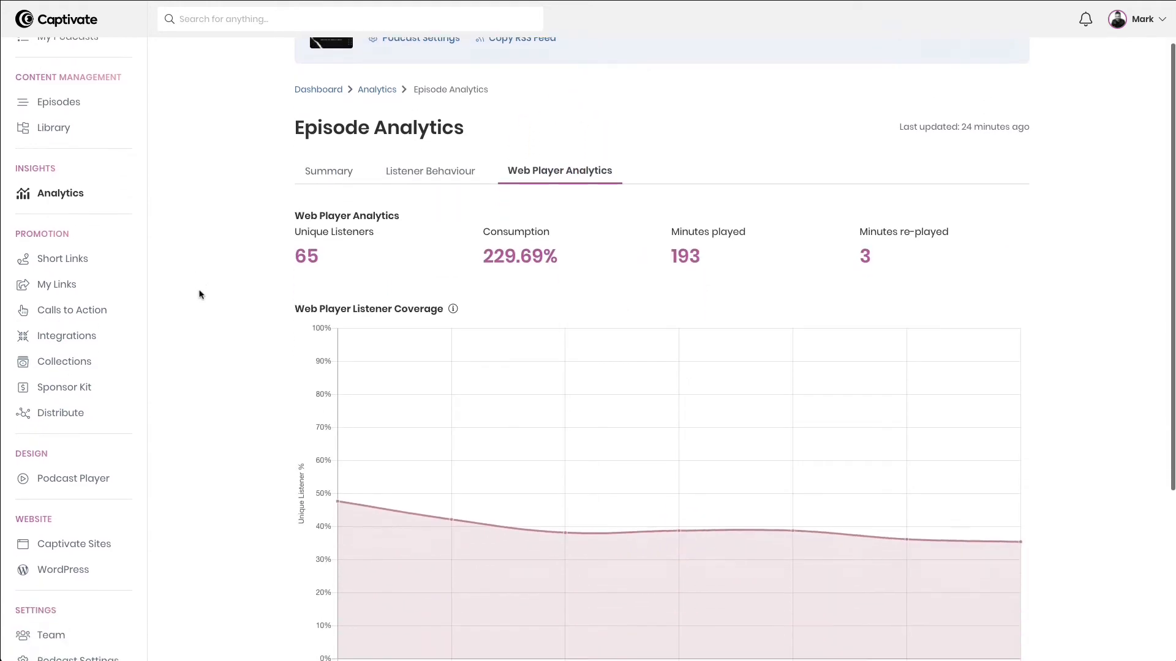
scroll("down", 3)
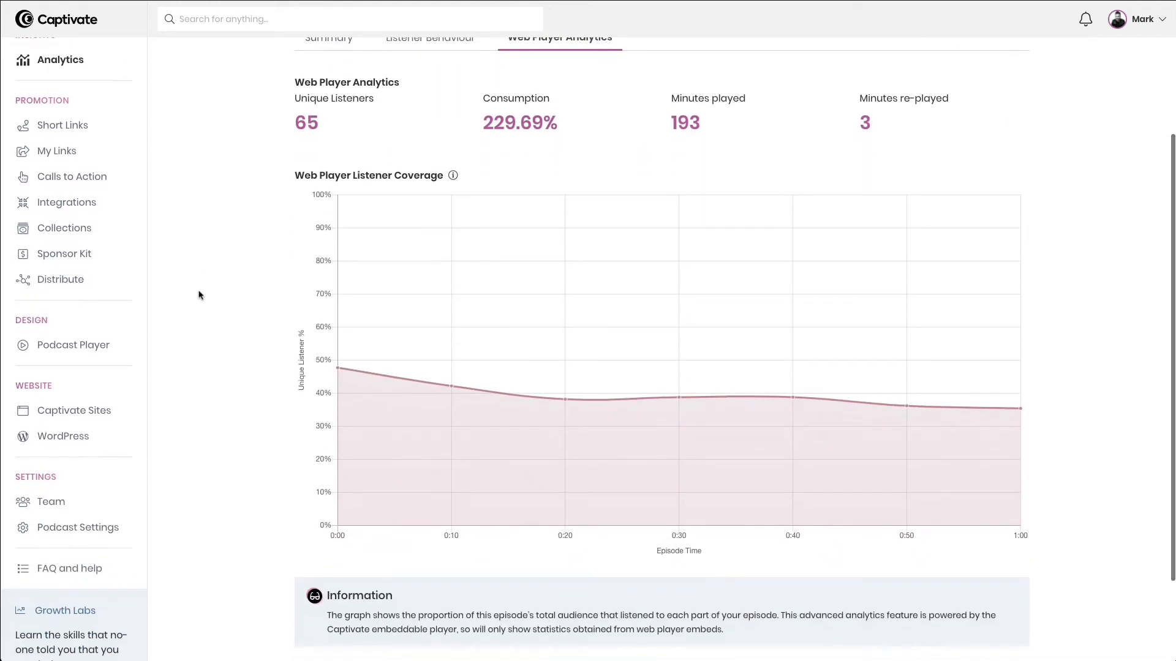
mouse_move(813, 409)
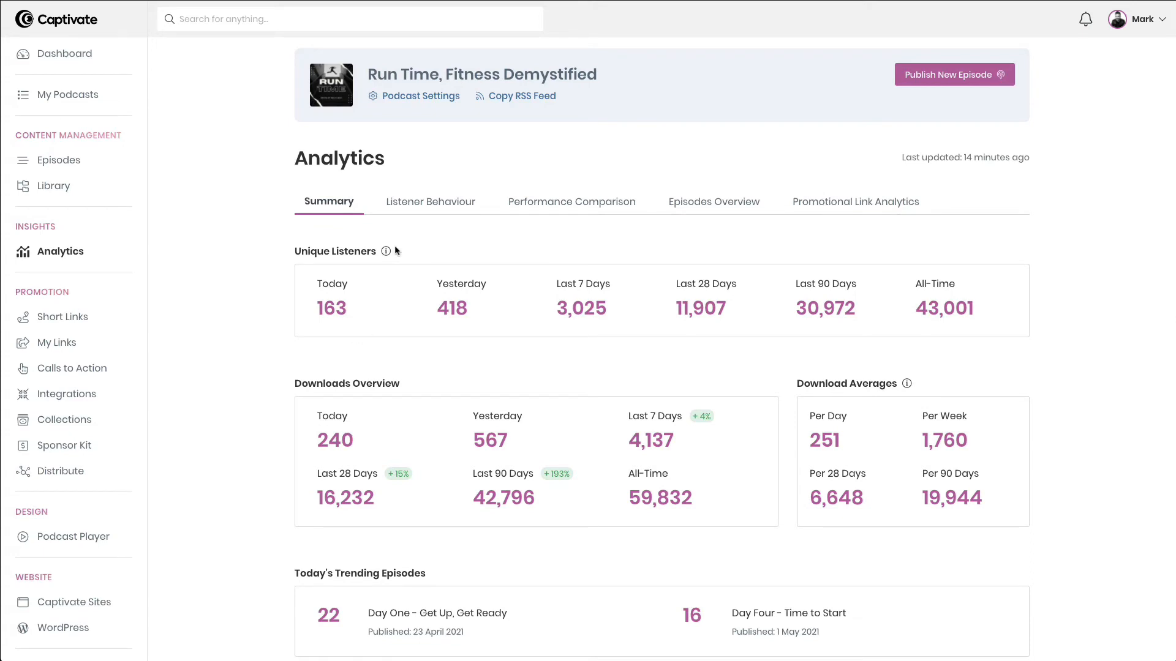
mouse_move(663, 42)
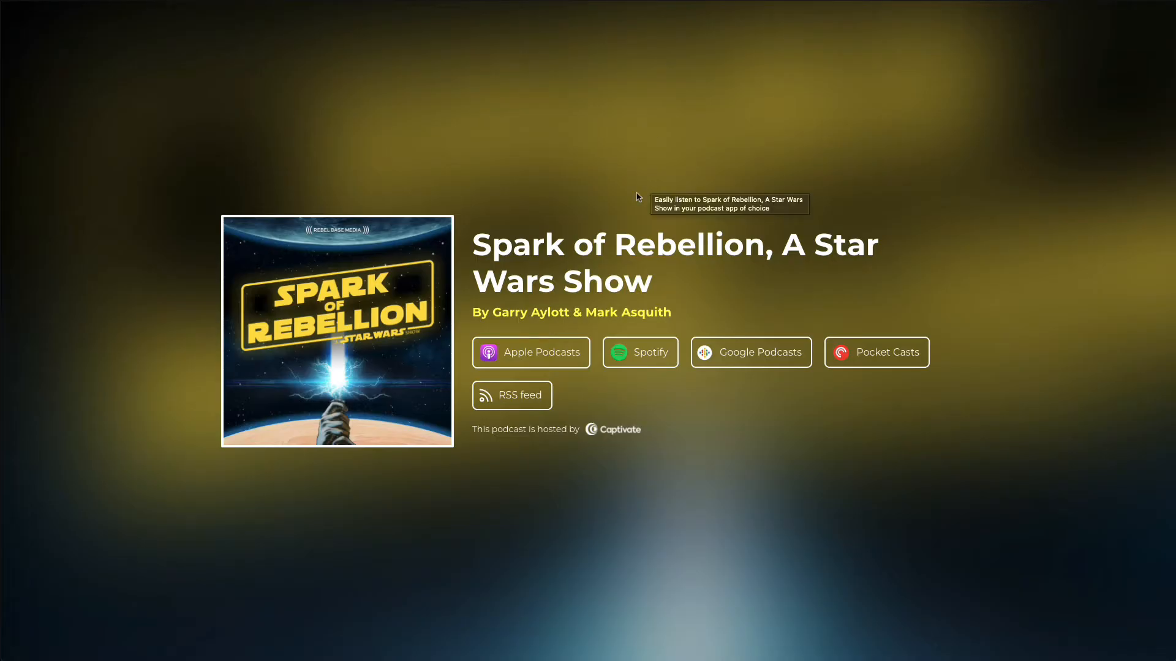
mouse_move(530, 352)
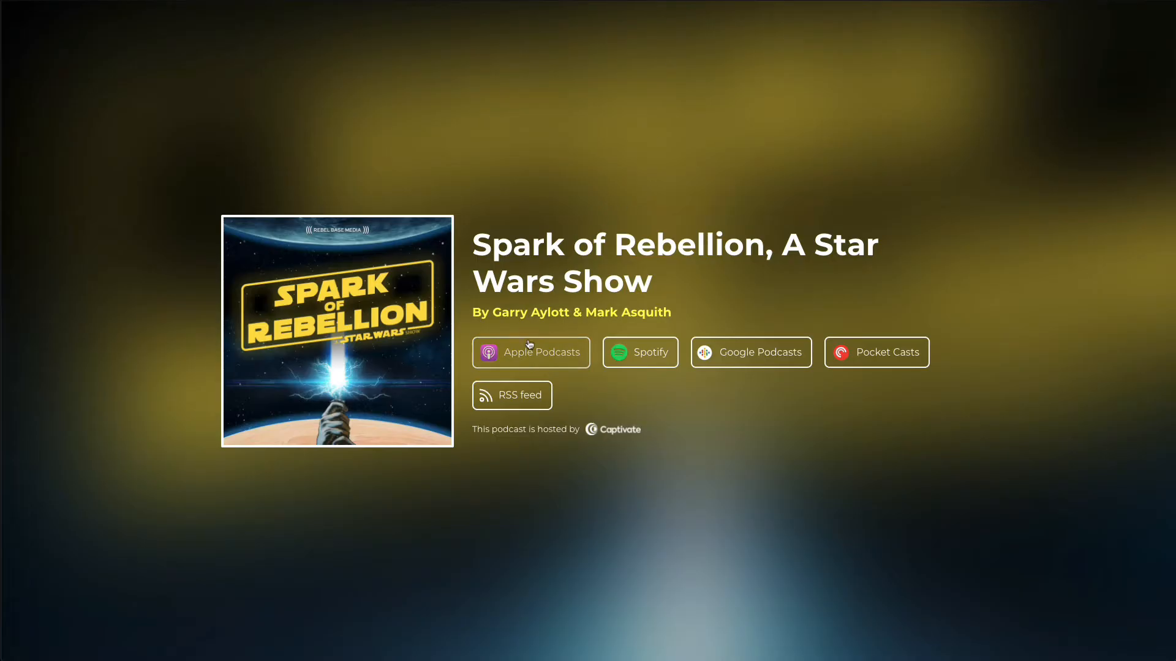
mouse_move(885, 375)
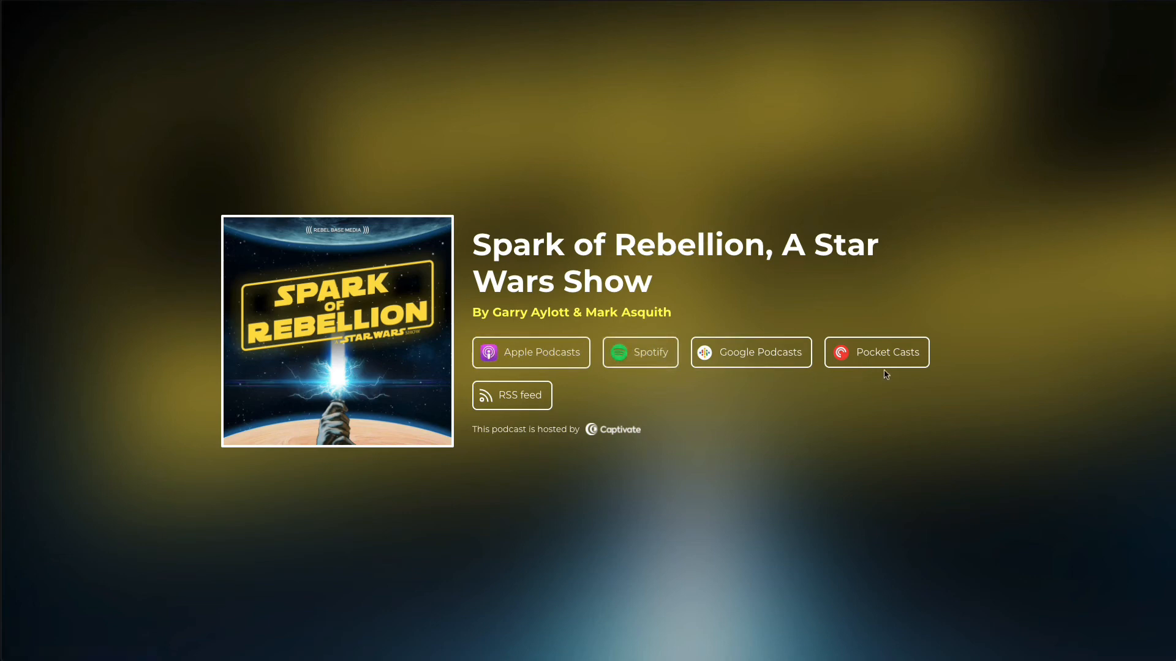
mouse_move(735, 426)
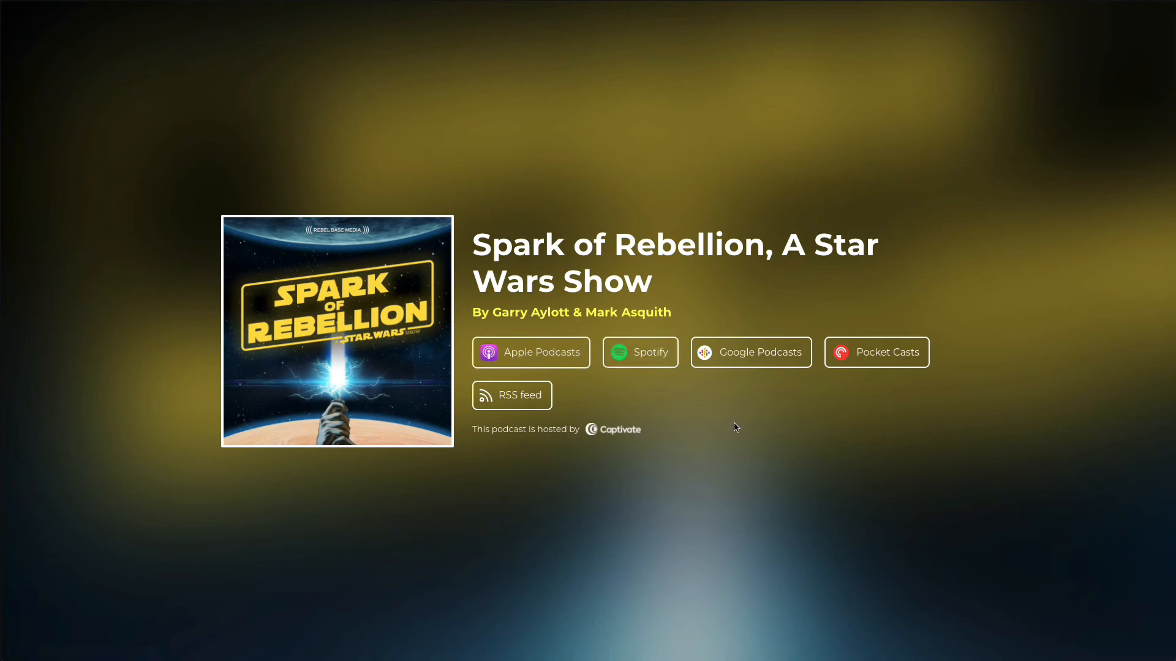
mouse_move(337, 118)
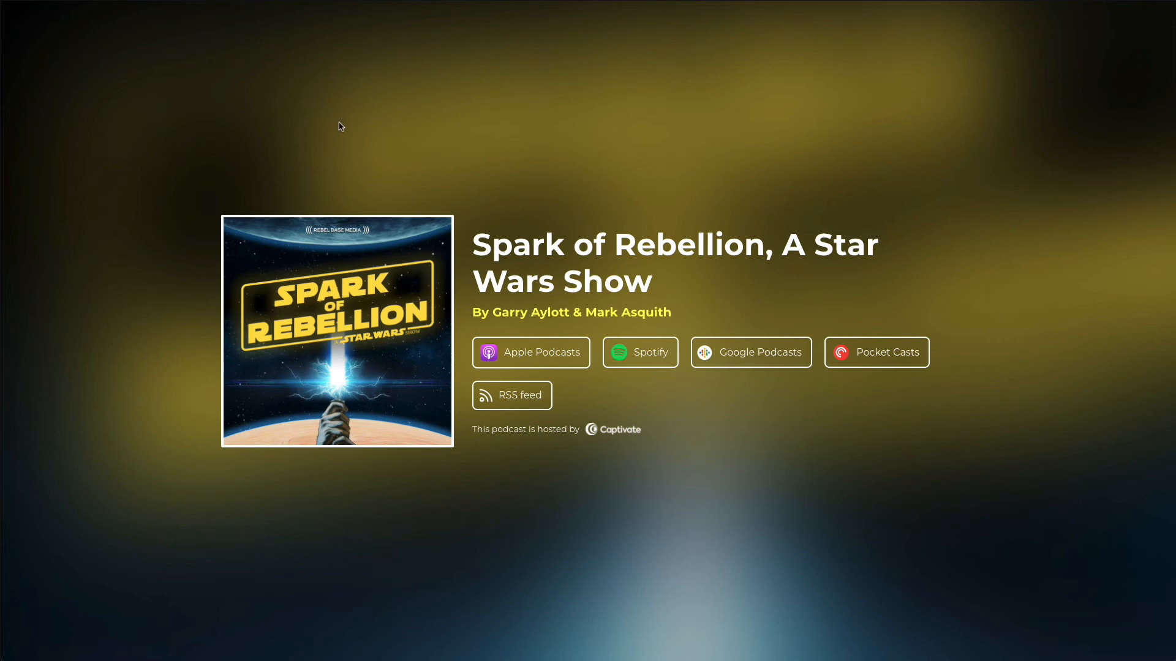
mouse_move(530, 353)
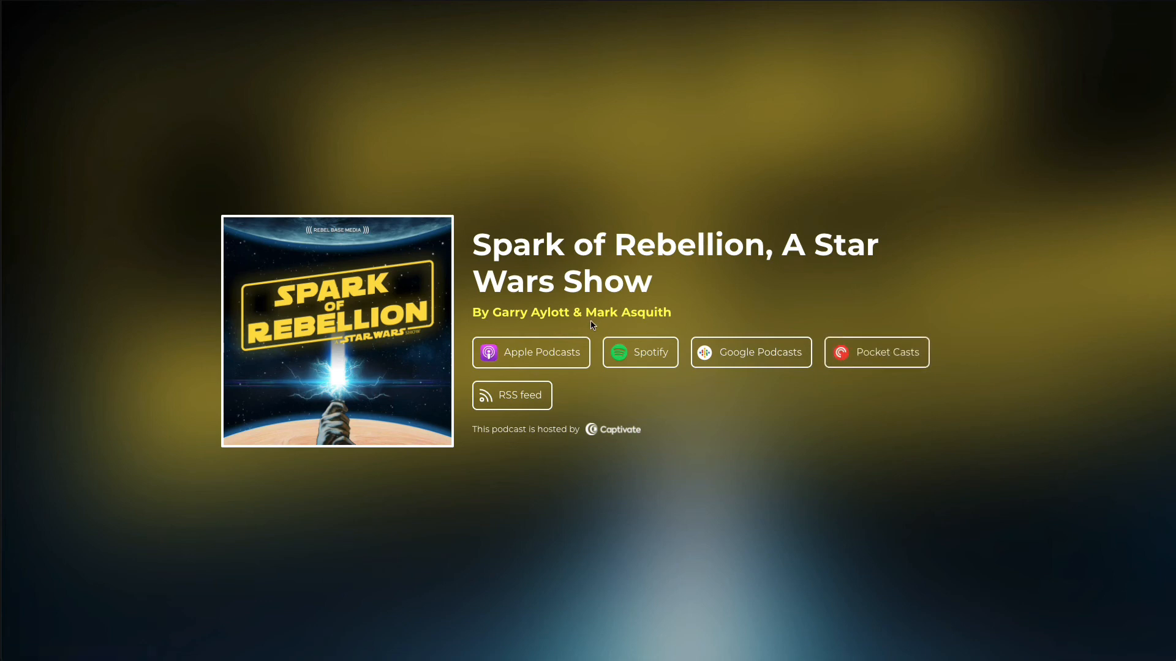
mouse_move(512, 280)
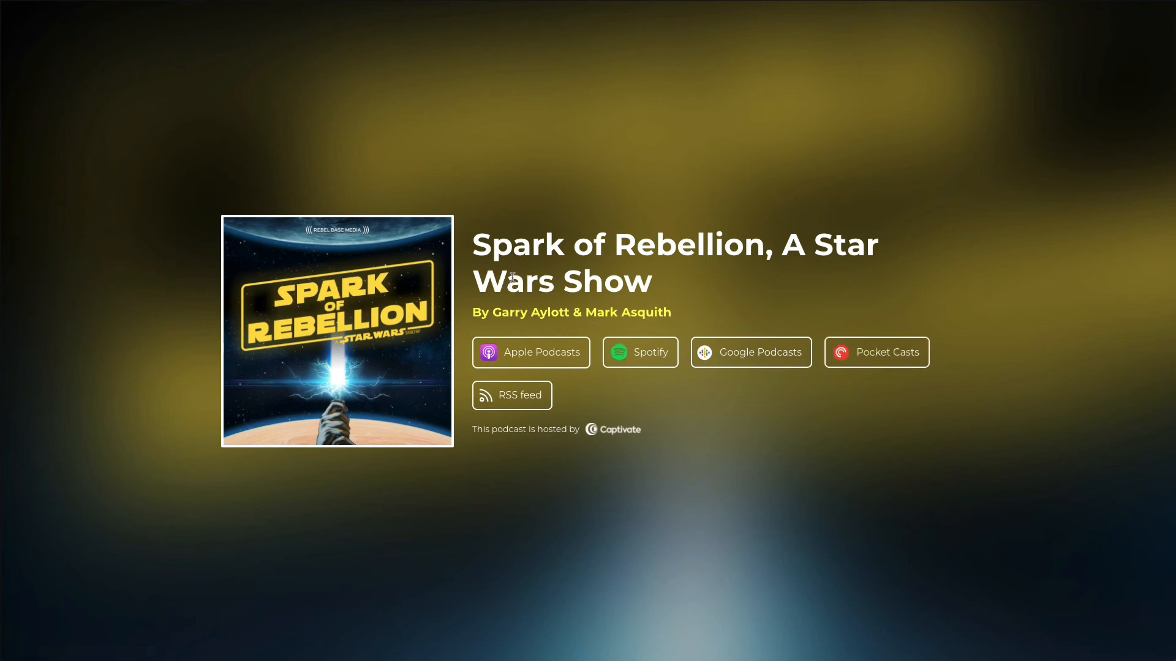